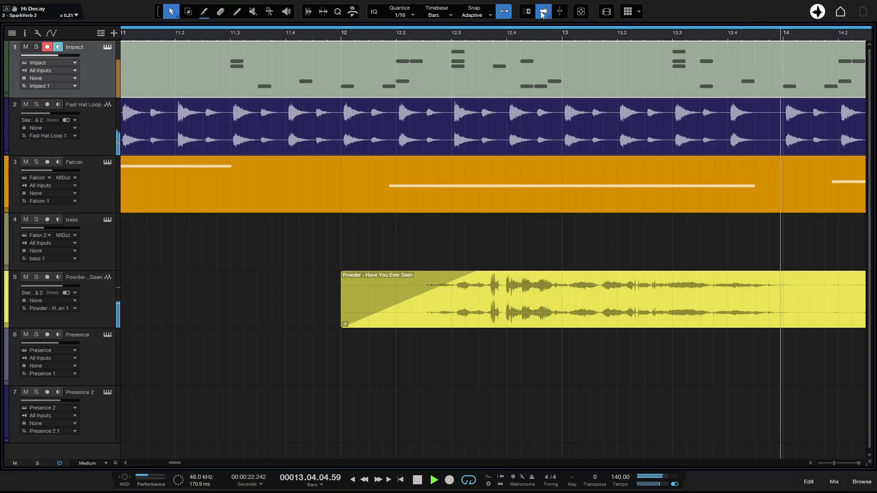
Set arrange Autoscroll to Continuous Centered so the playhead stays mid-view
left_click(543, 11)
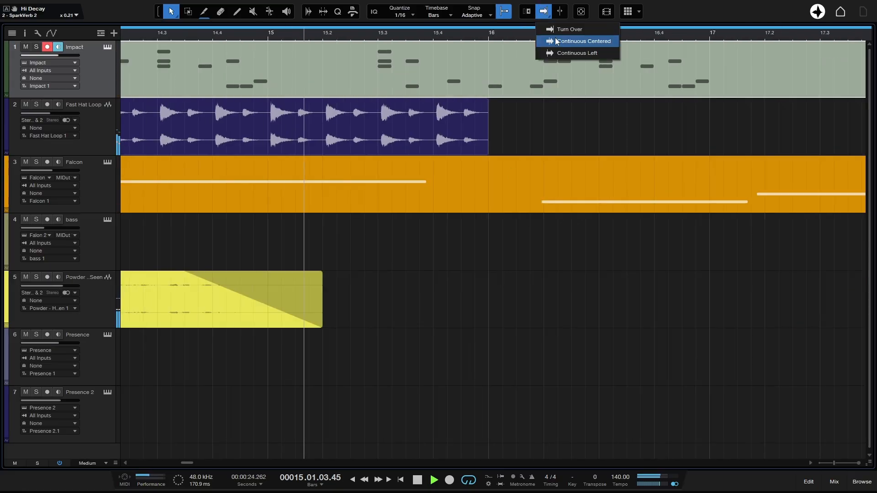
left_click(578, 41)
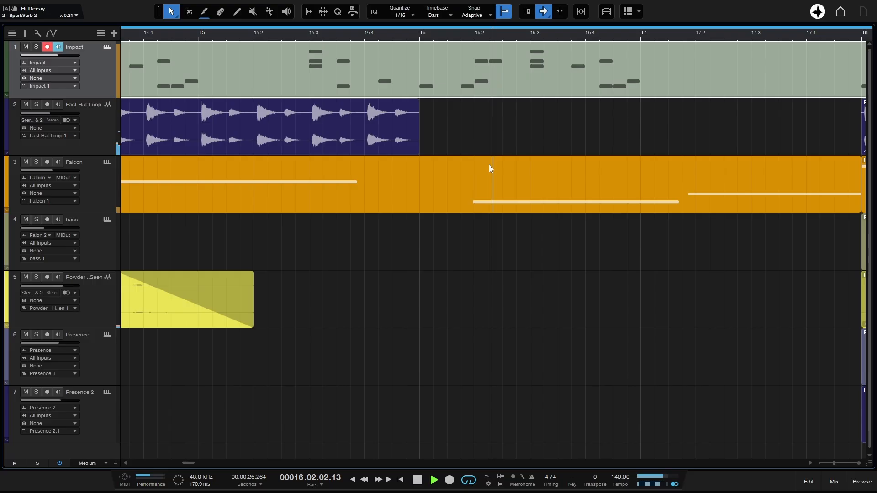
scroll("right", 3)
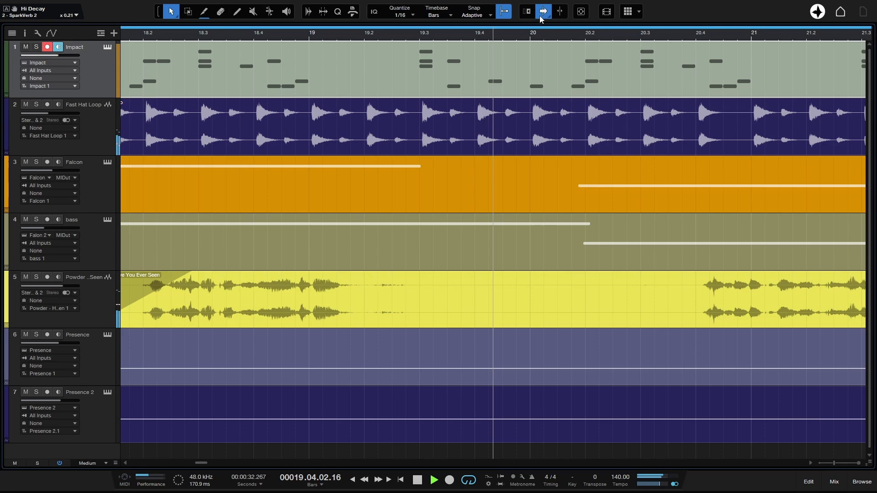
Switch arrange Autoscroll to Continuous Left, keeping the playhead near the left edge
left_click(540, 11)
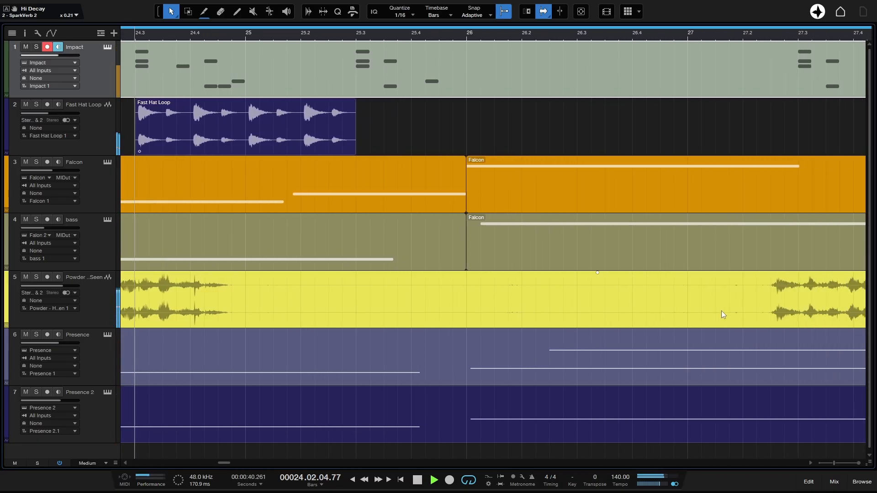
scroll("right", 3)
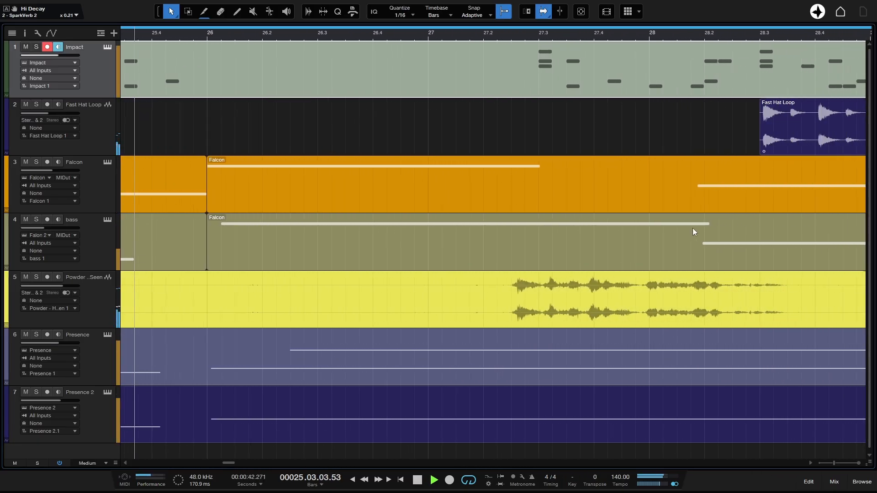
scroll("right", 3)
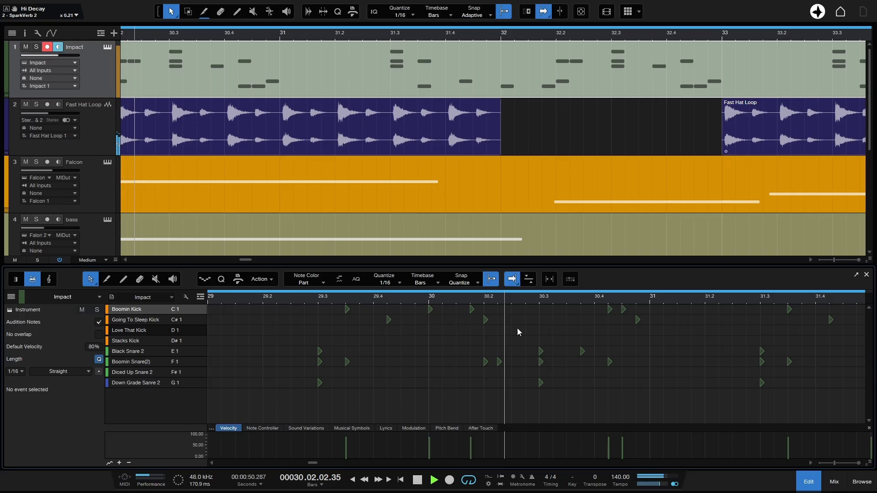
Open the Impact part's note editor and set arrange Autoscroll back to Continuous Centered
left_click(512, 279)
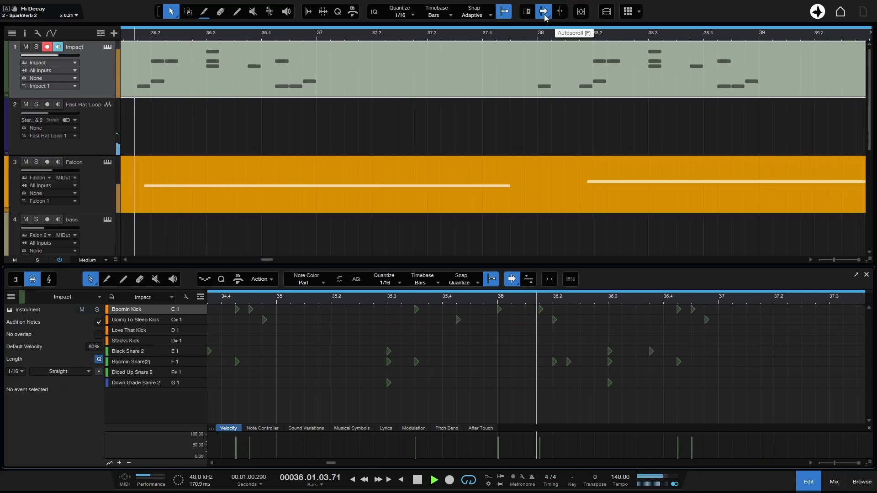
left_click(543, 11)
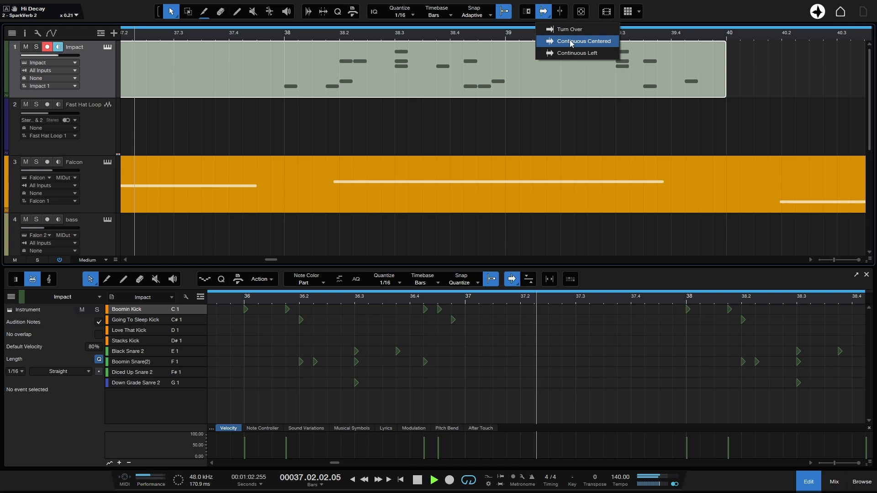
left_click(583, 41)
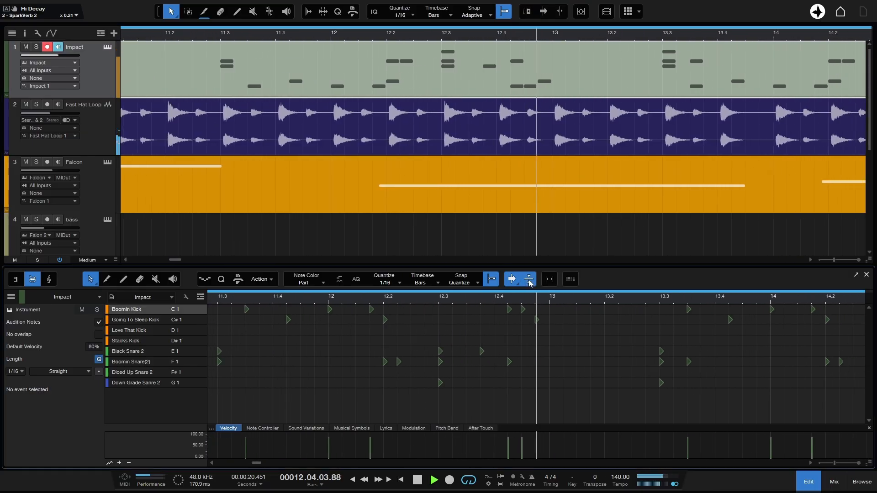
Enable Timeline Sync in the editor toolbar and stop playback
scroll("right", 3)
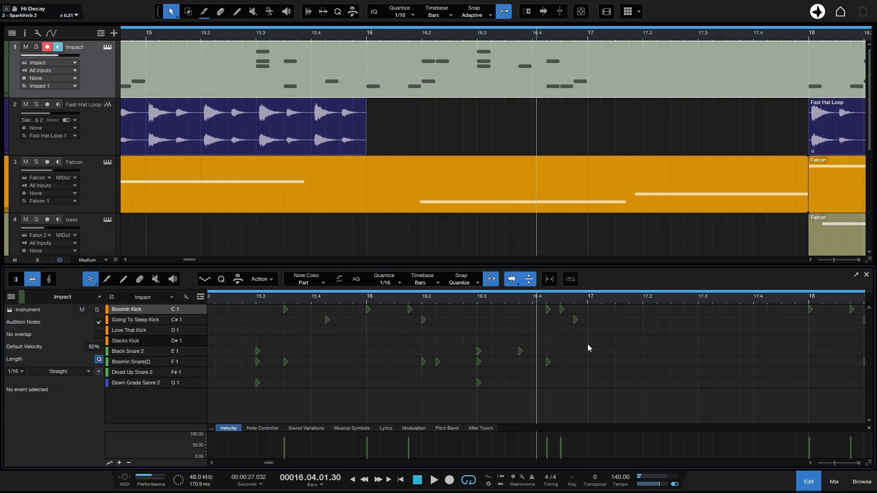
left_click(512, 279)
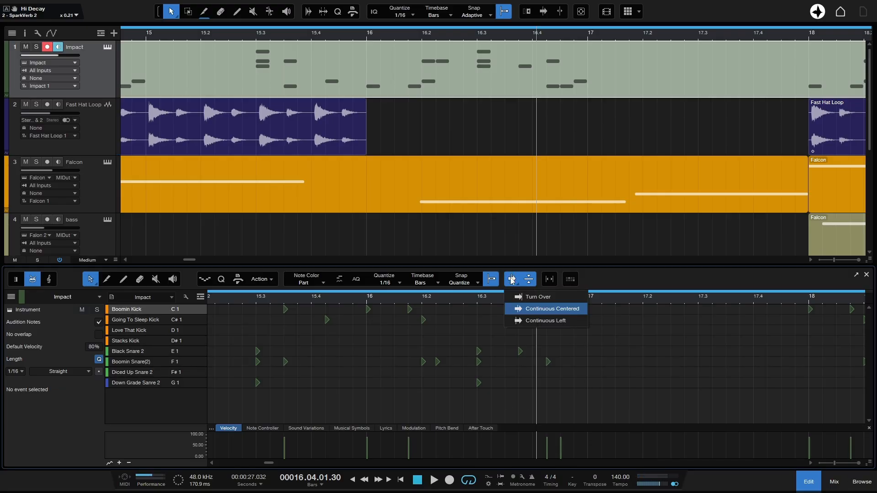
mouse_move(545, 297)
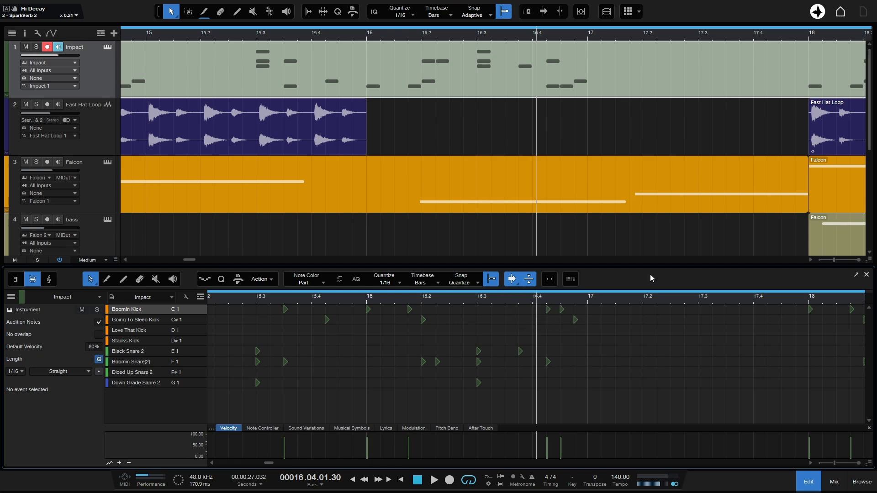
mouse_move(627, 283)
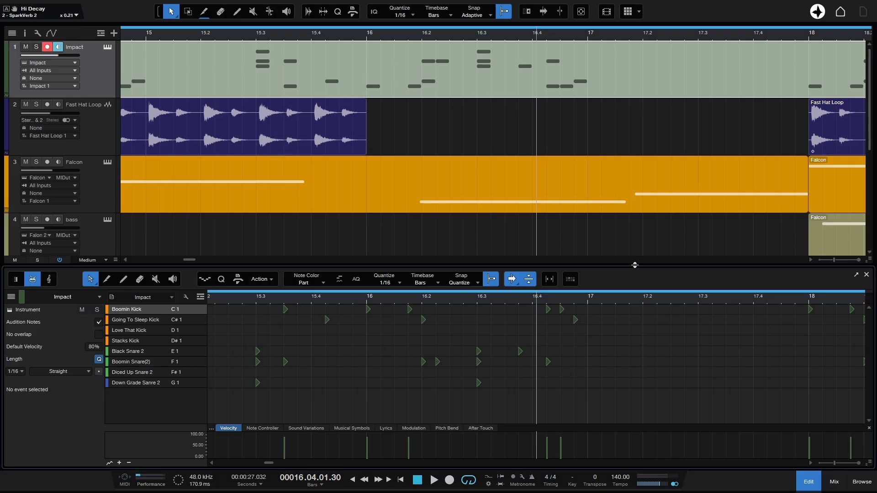
mouse_move(634, 260)
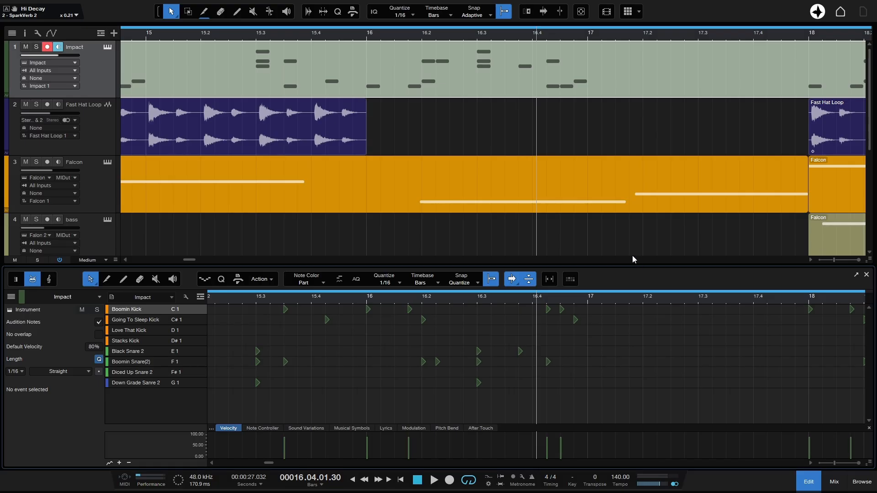